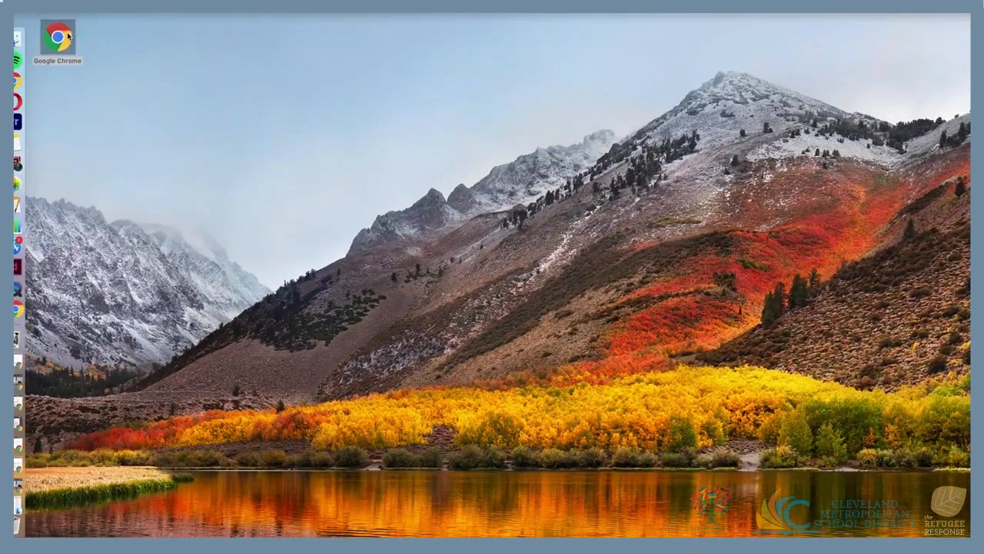
Launch Google Chrome from its desktop icon
{"action": "double_click", "coordinate": [57, 36]}
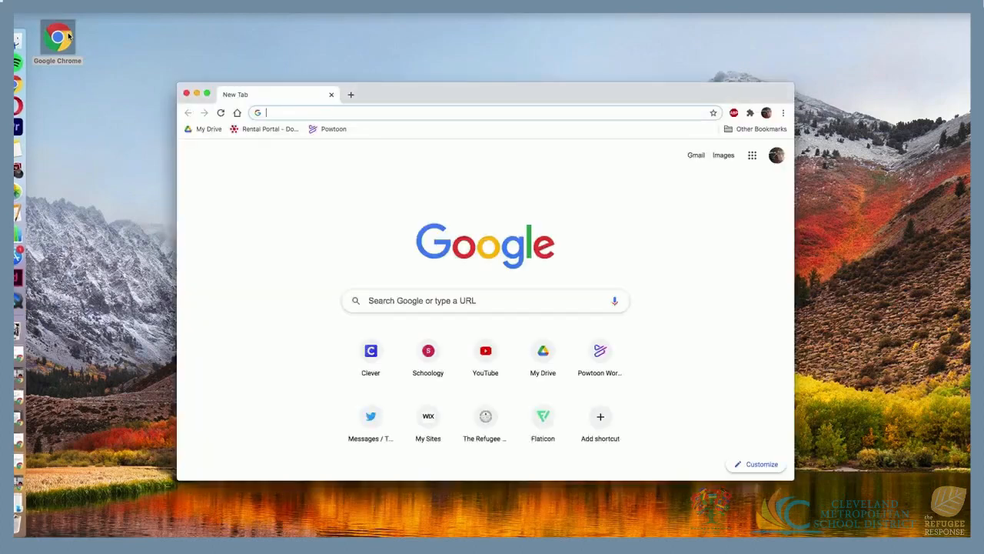
{"action": "mouse_move", "coordinate": [311, 168]}
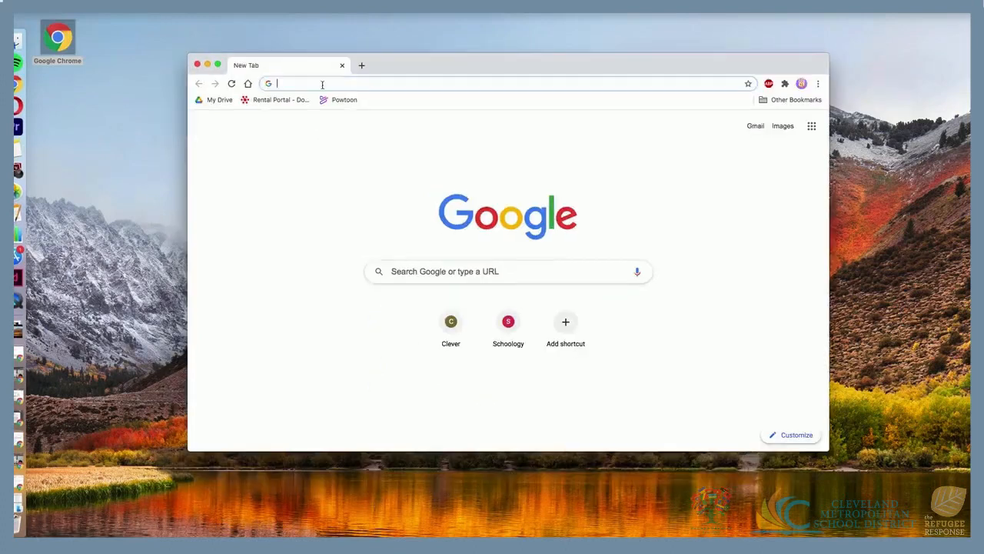
Search for 'chrome web store' and go to the Chrome Web Store site
{"action": "type", "text": "chrome wb"}
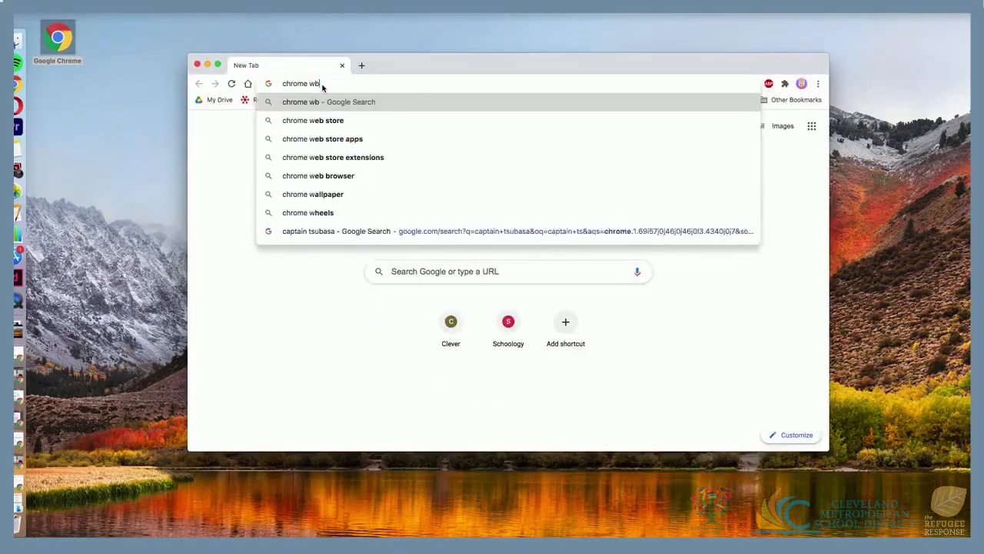
{"action": "left_click", "coordinate": [313, 120]}
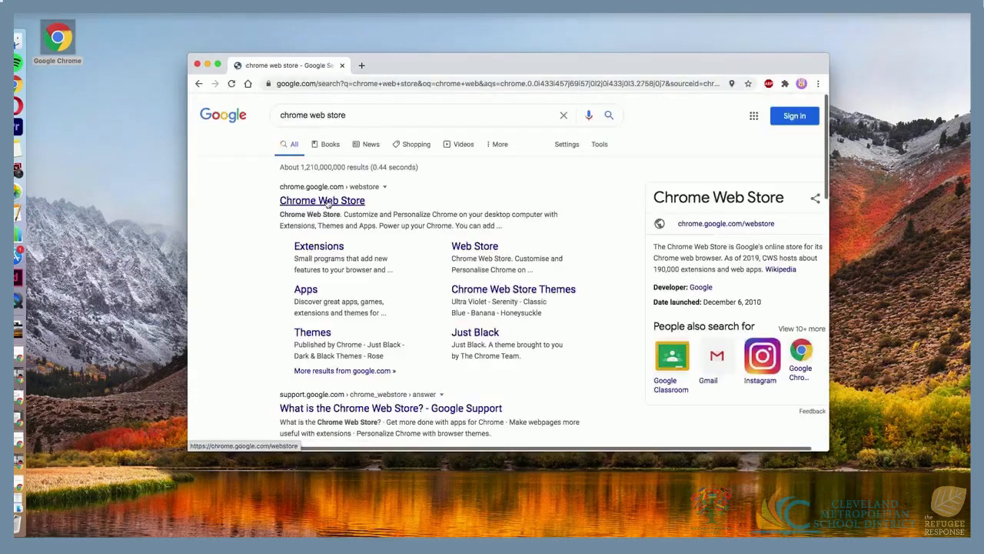
{"action": "left_click", "coordinate": [322, 200]}
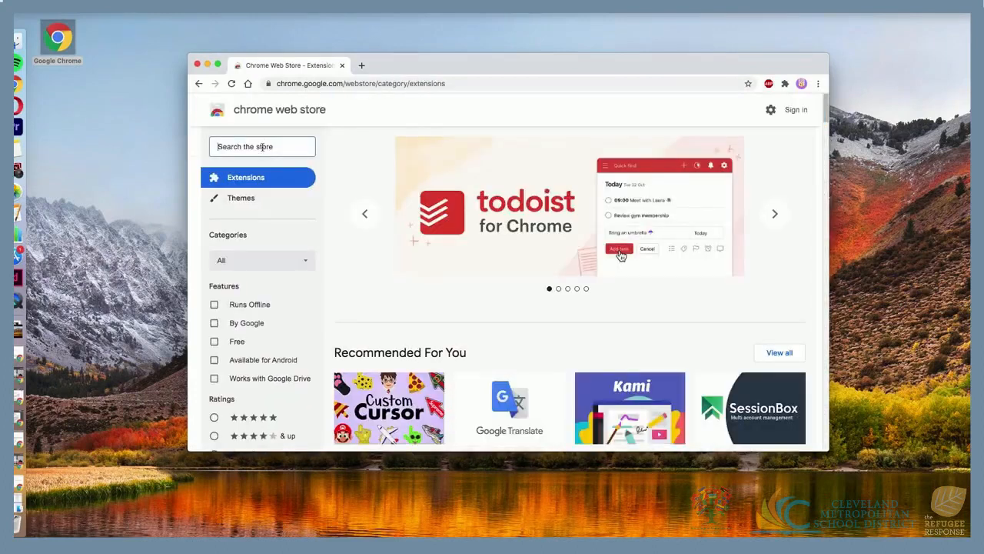
Search the store for 'google translate' and add the Google Translate extension to Chrome
{"action": "type", "text": "google translate"}
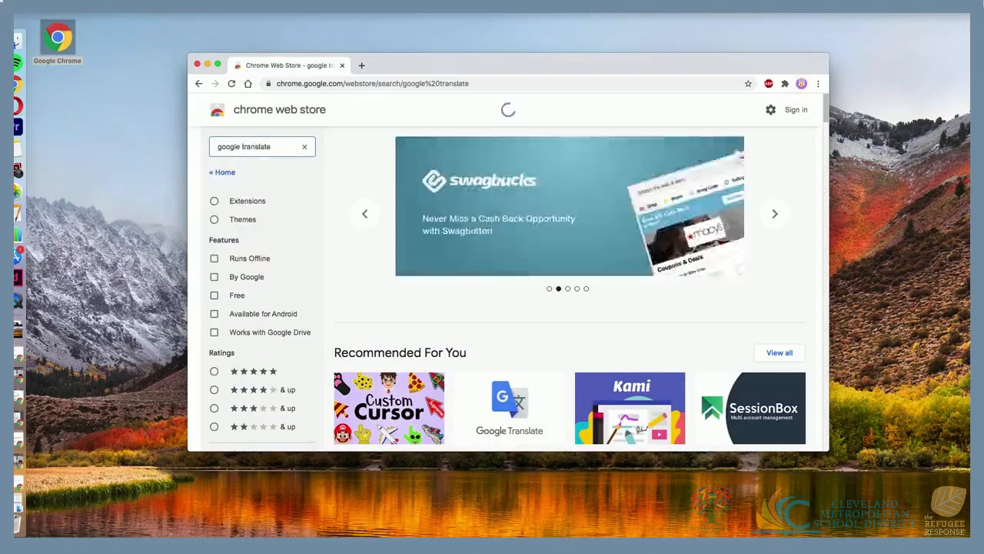
{"action": "scroll", "scroll_direction": "down", "scroll_amount": 3}
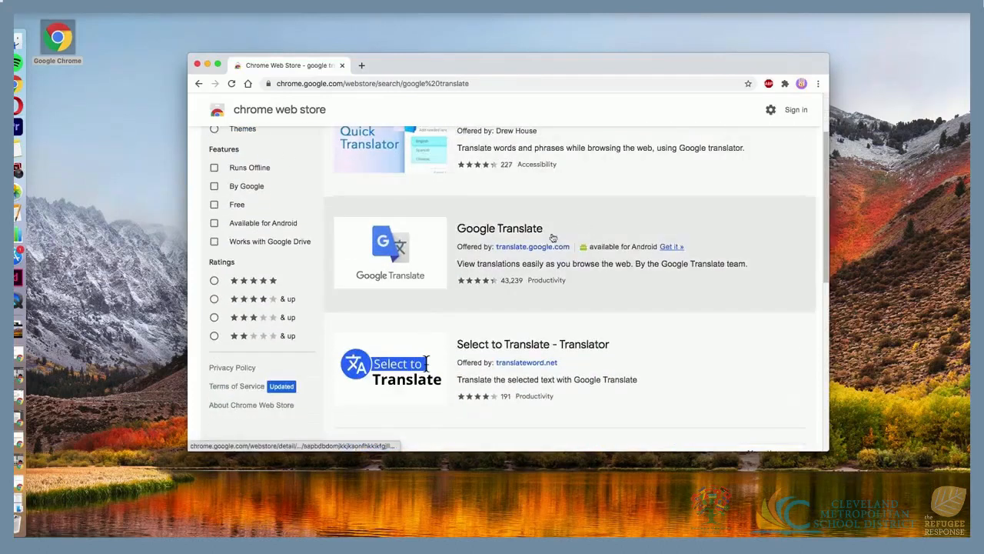
{"action": "left_click", "coordinate": [499, 228]}
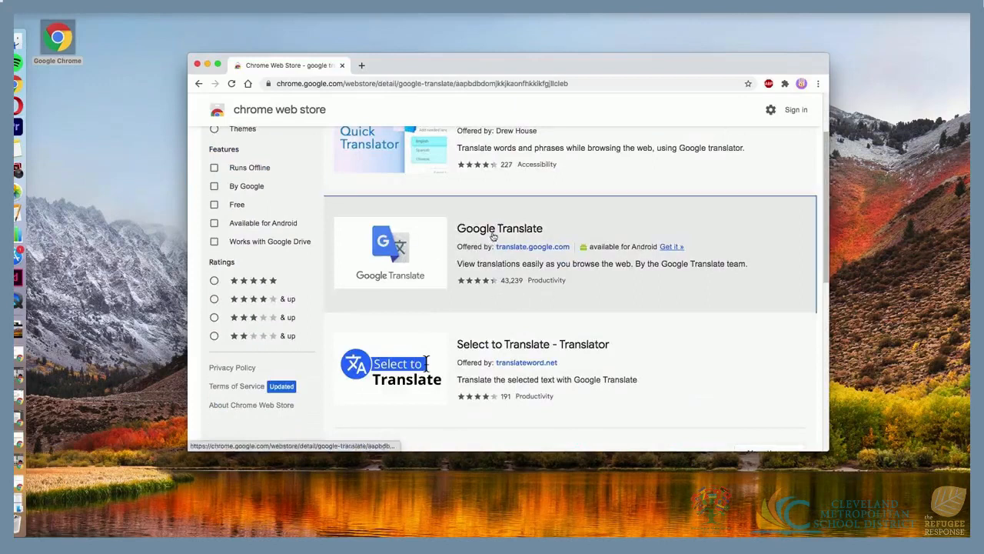
{"action": "left_click", "coordinate": [499, 228]}
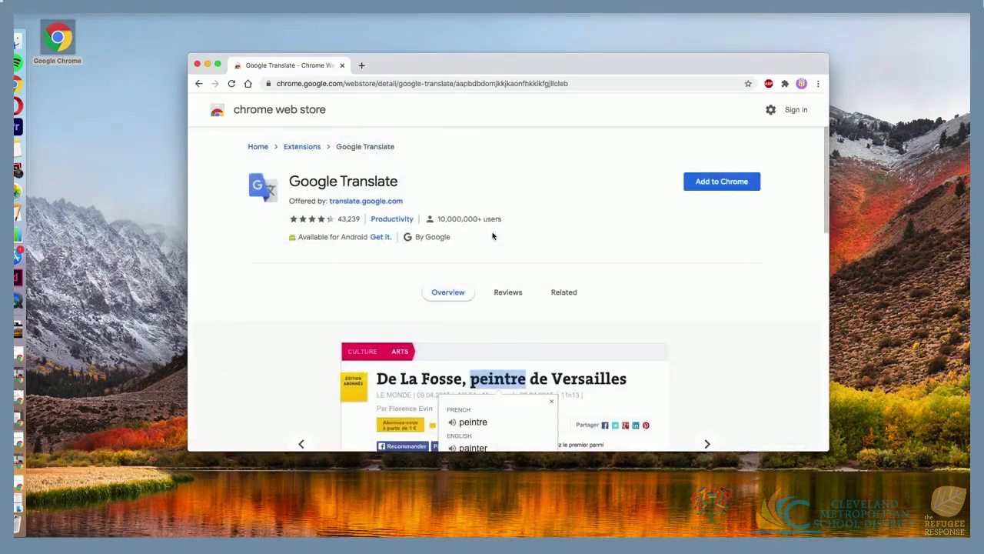
{"action": "left_click", "coordinate": [721, 180]}
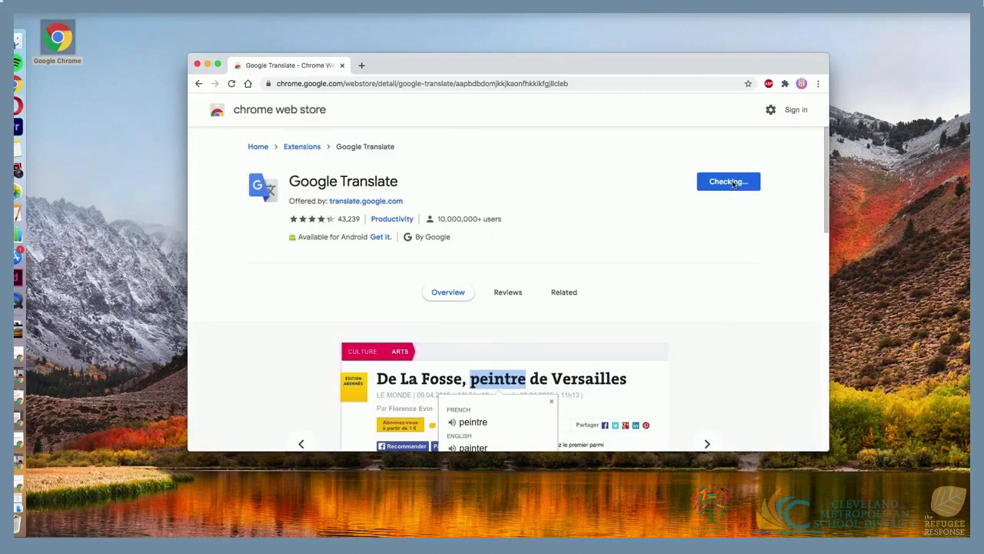
{"action": "left_click", "coordinate": [728, 181]}
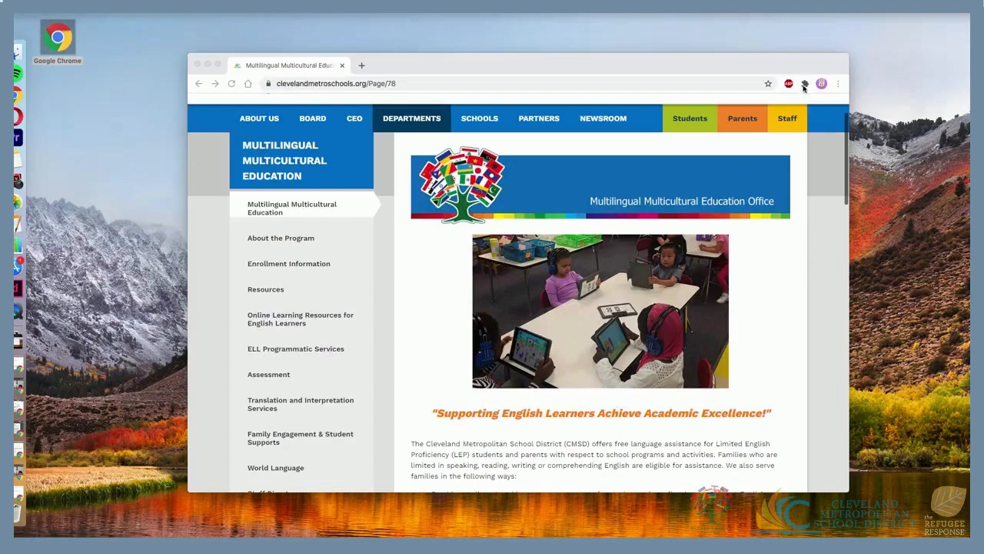
Pin Google Translate from the Extensions menu and translate the school district page
{"action": "left_click", "coordinate": [804, 83]}
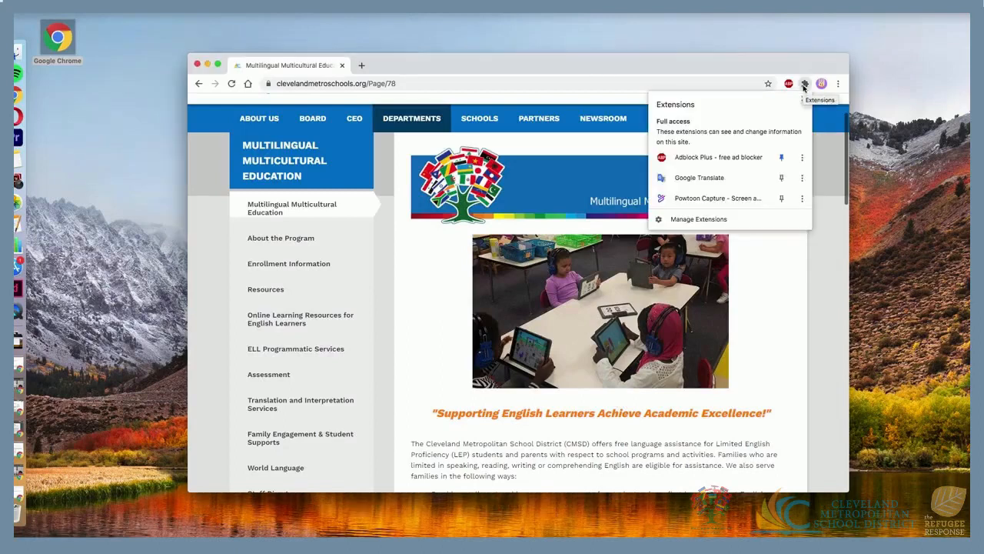
{"action": "left_click", "coordinate": [805, 84]}
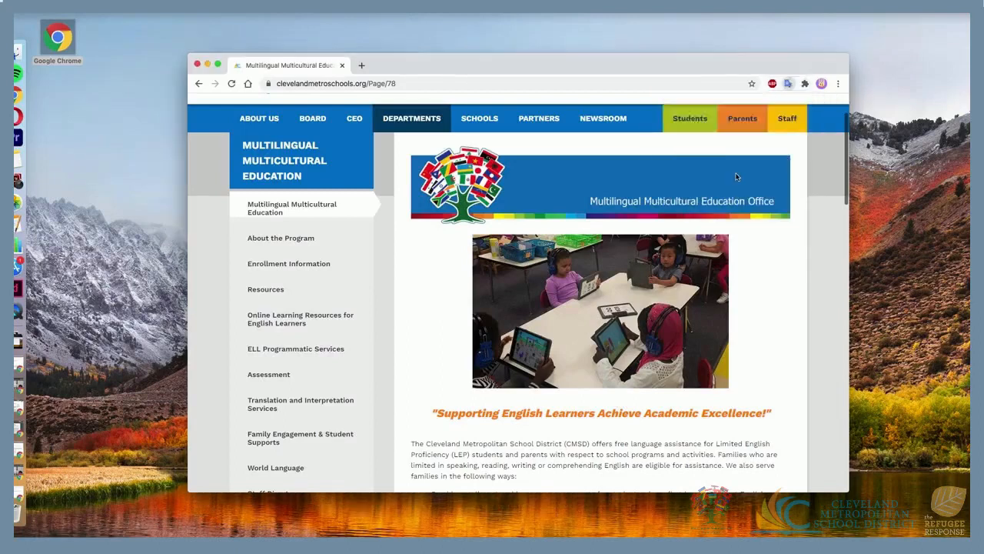
{"action": "left_click", "coordinate": [788, 83]}
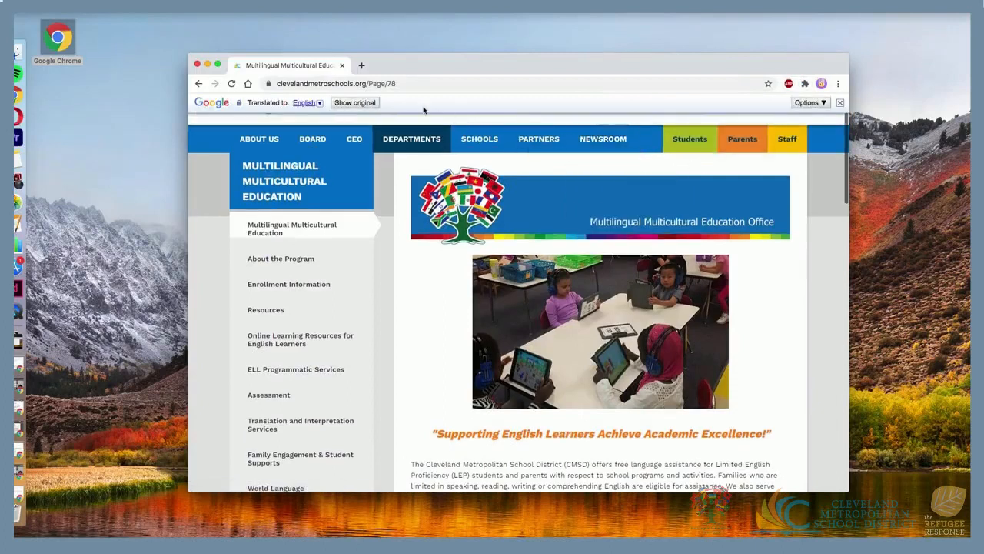
Translate the multilingual education page into Somali and scroll through it
{"action": "left_click", "coordinate": [308, 102]}
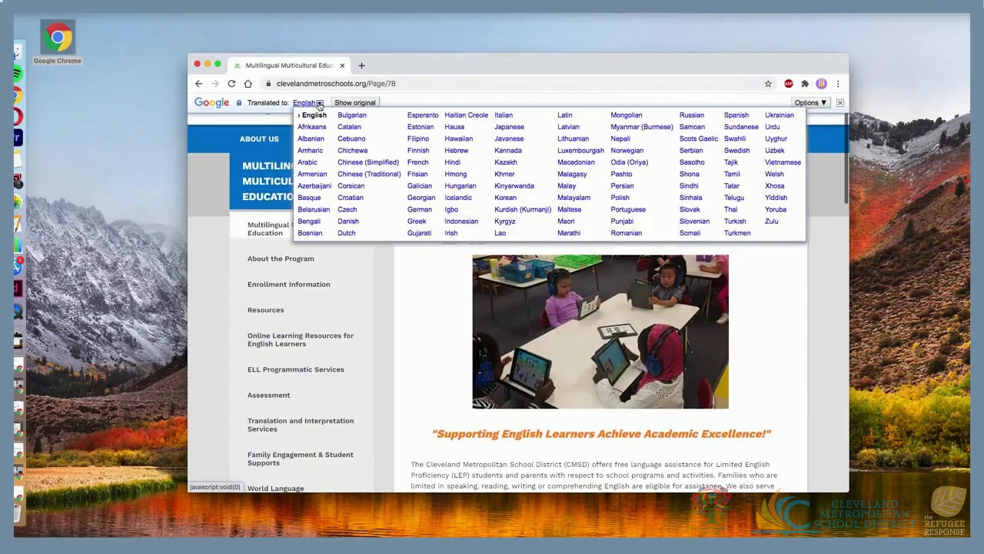
{"action": "mouse_move", "coordinate": [312, 174]}
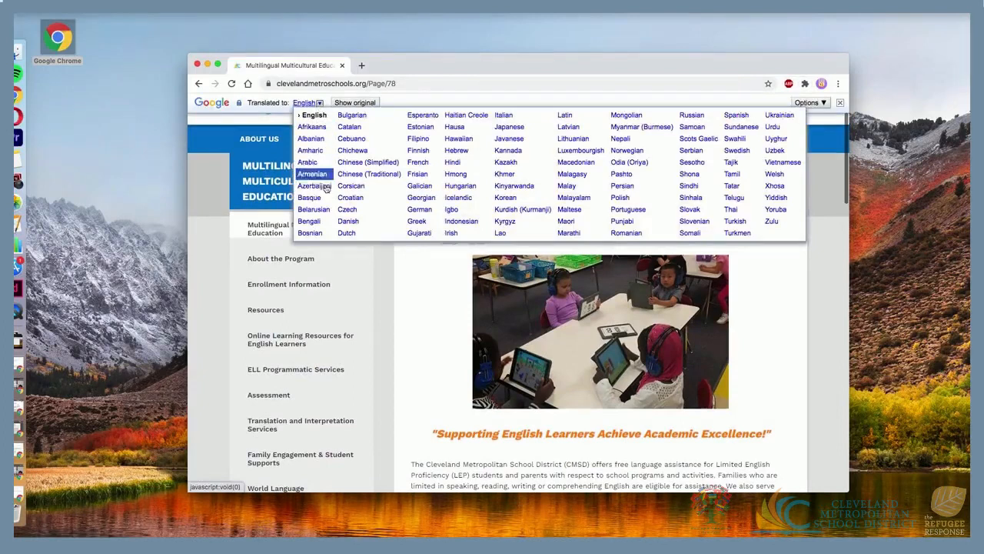
{"action": "mouse_move", "coordinate": [569, 209]}
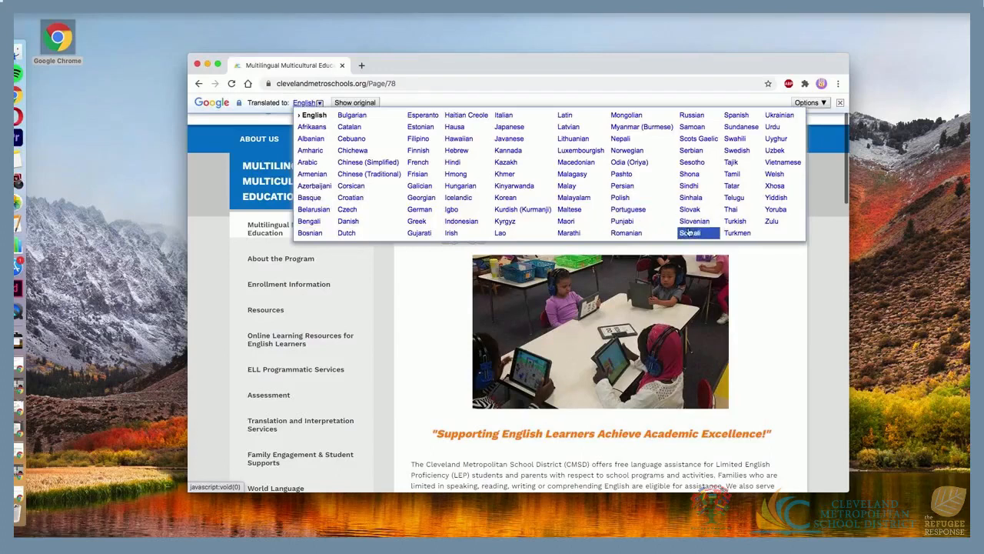
{"action": "left_click", "coordinate": [689, 233]}
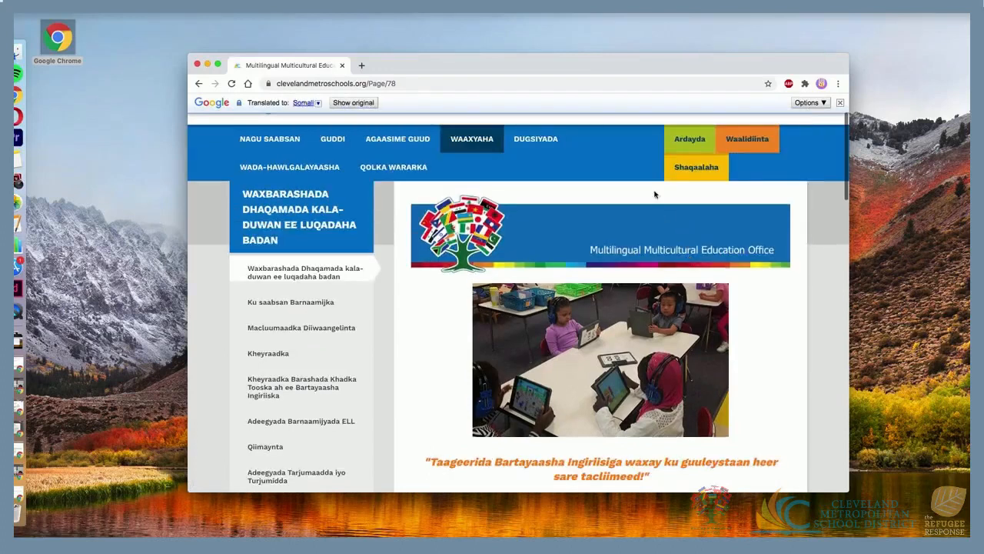
{"action": "scroll", "scroll_direction": "down", "scroll_amount": 3}
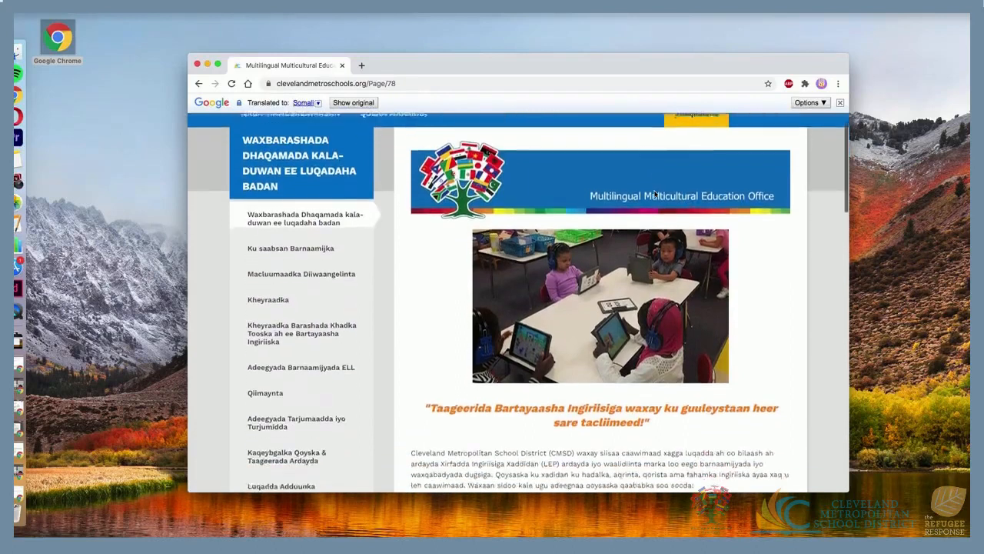
{"action": "scroll", "scroll_direction": "down", "scroll_amount": 3}
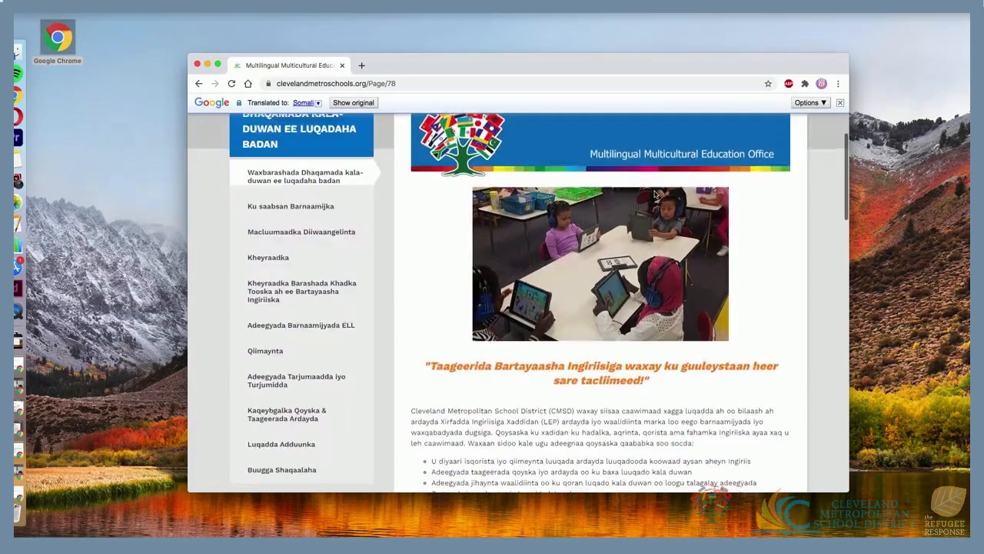
{"action": "scroll", "scroll_direction": "down", "scroll_amount": 3}
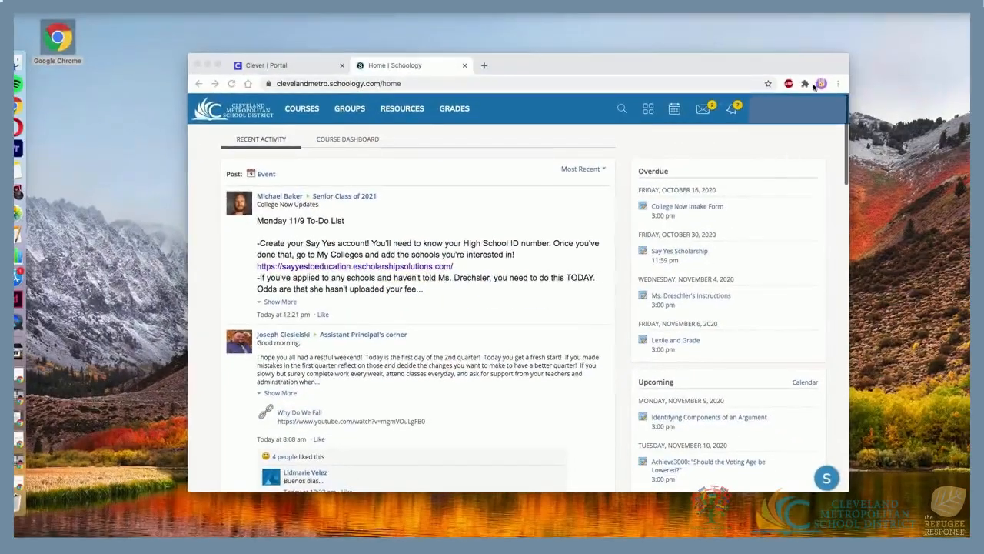
Translate the Schoology home page with Google Translate, then show the original English
{"action": "left_click", "coordinate": [805, 83]}
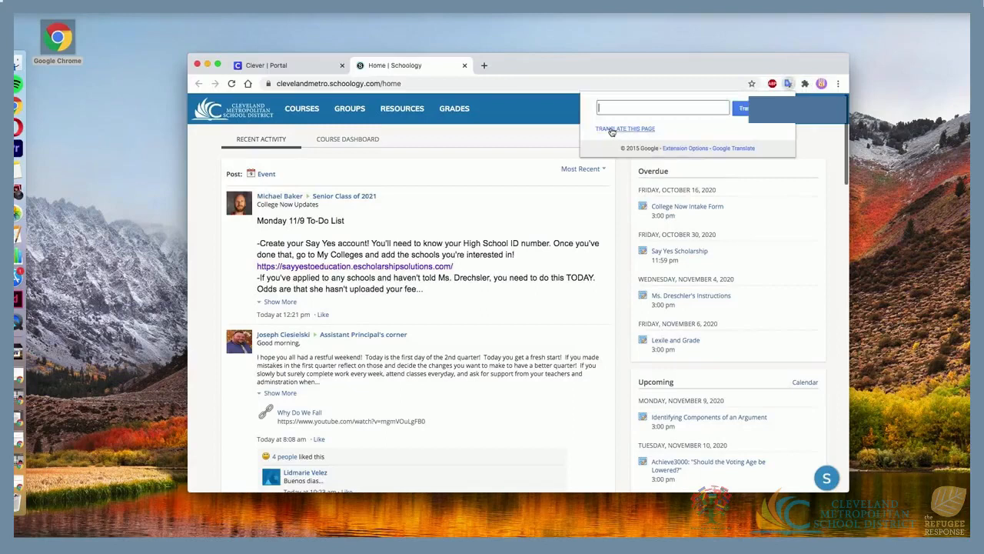
{"action": "left_click", "coordinate": [625, 129]}
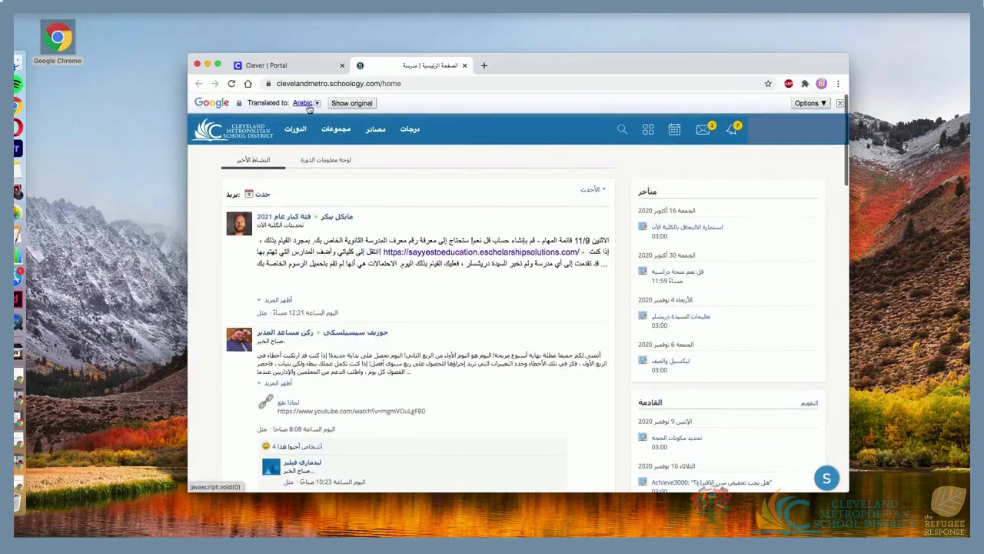
{"action": "left_click", "coordinate": [351, 103]}
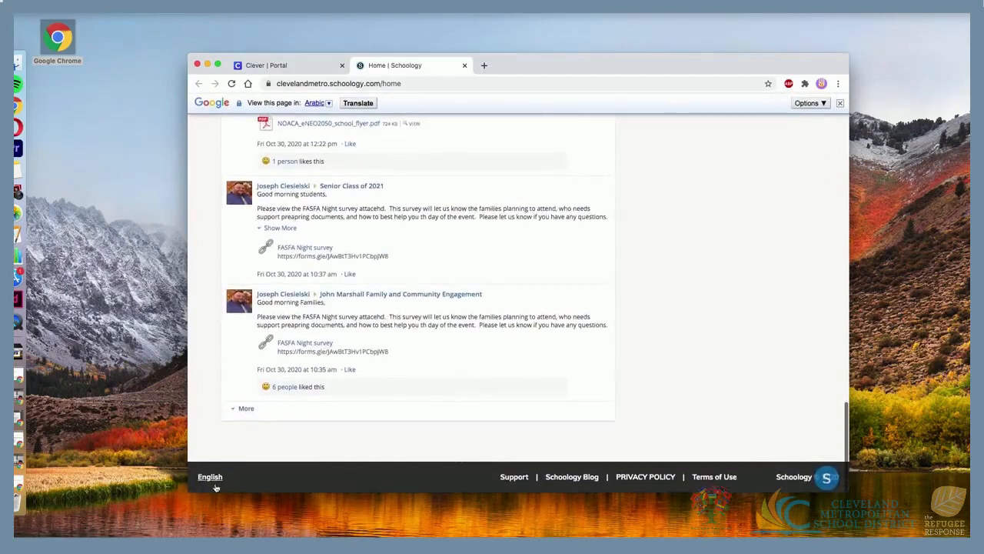
Change Schoology's interface language to Spanish and save
{"action": "left_click", "coordinate": [210, 477]}
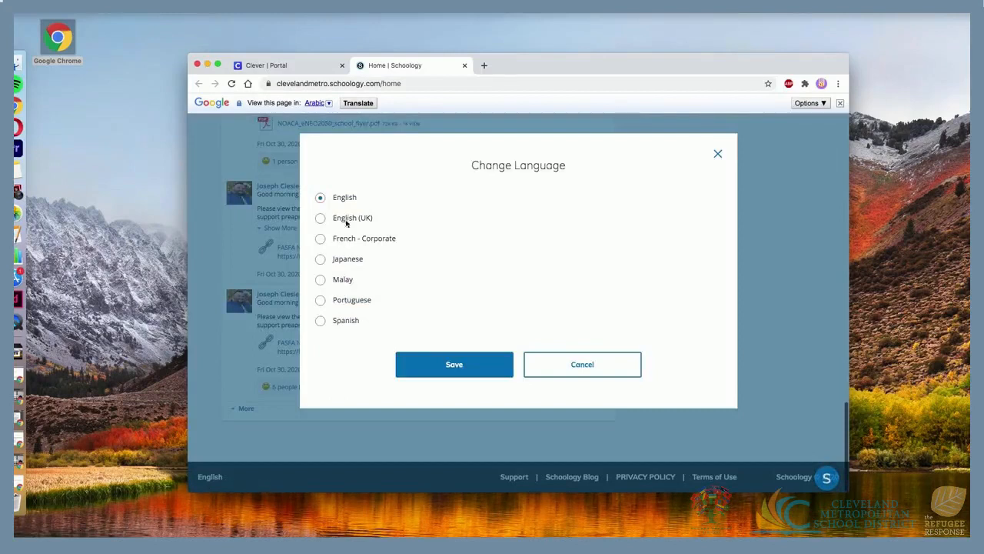
{"action": "left_click", "coordinate": [321, 218]}
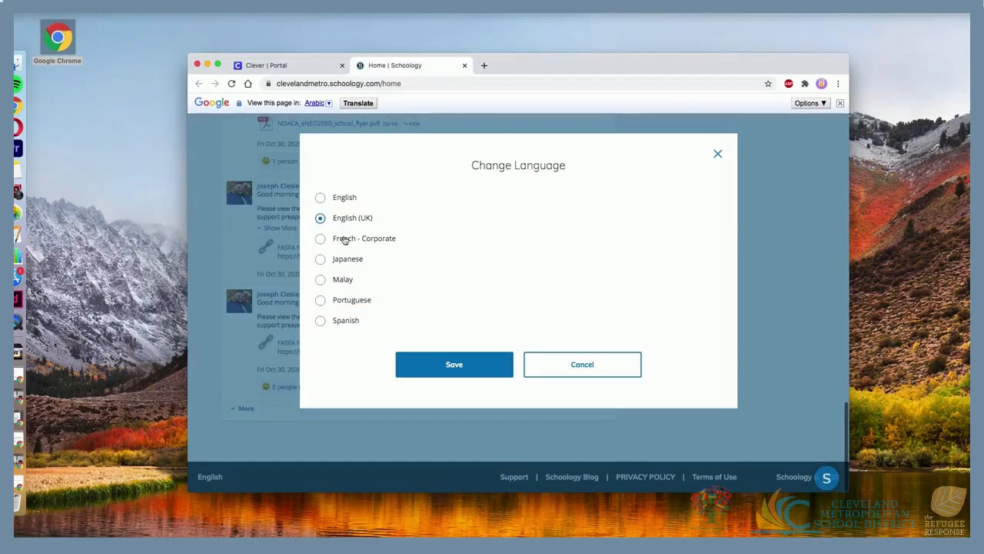
{"action": "left_click", "coordinate": [321, 238]}
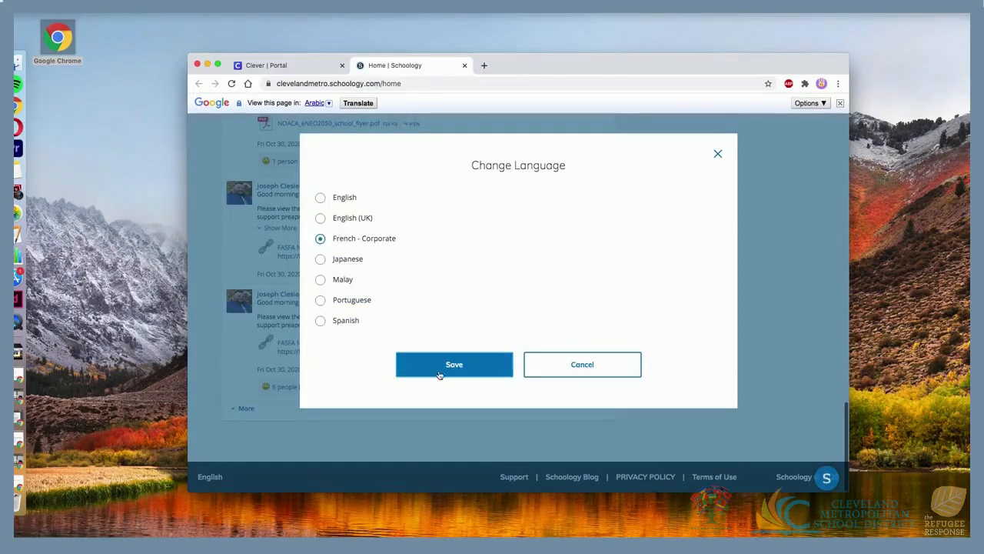
{"action": "left_click", "coordinate": [320, 320]}
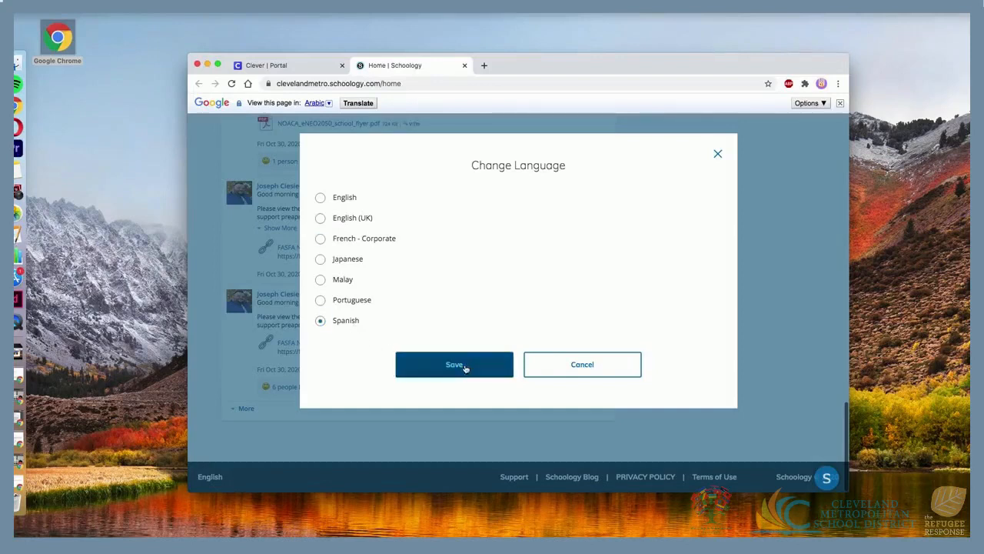
{"action": "left_click", "coordinate": [454, 364]}
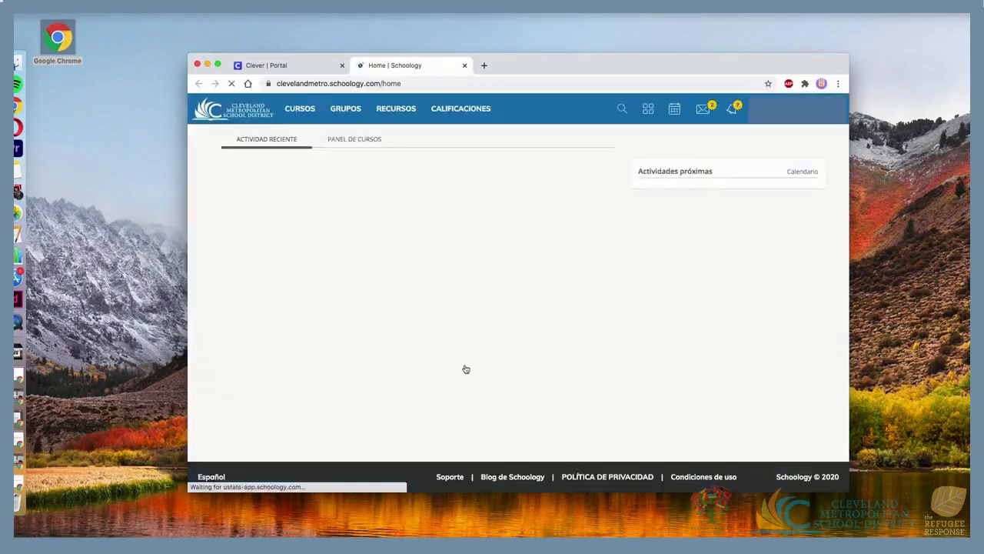